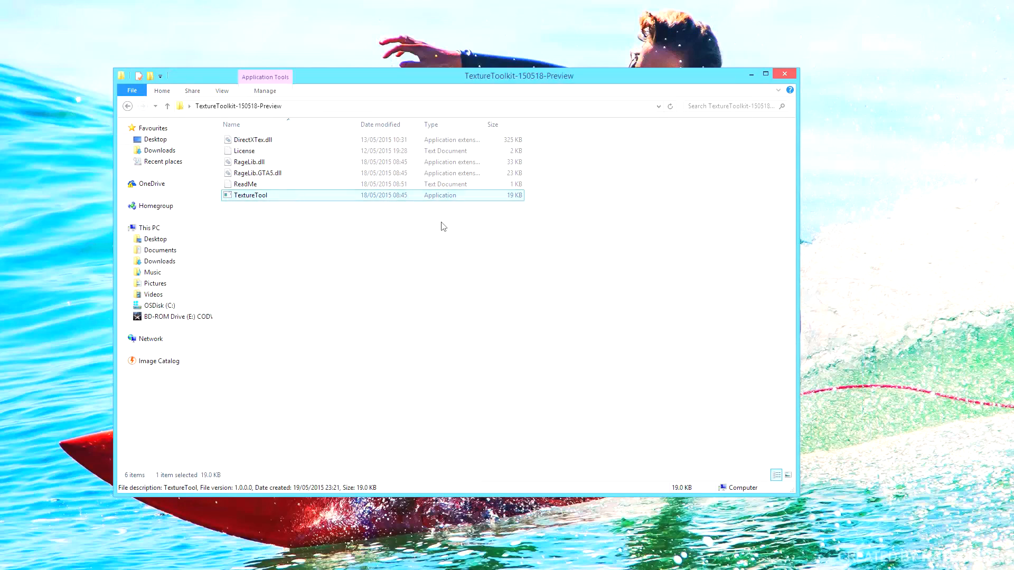
Start TextureTool from the TextureToolkit-150518-Preview folder to open Texture Toolkit Preview.
double_click(250, 195)
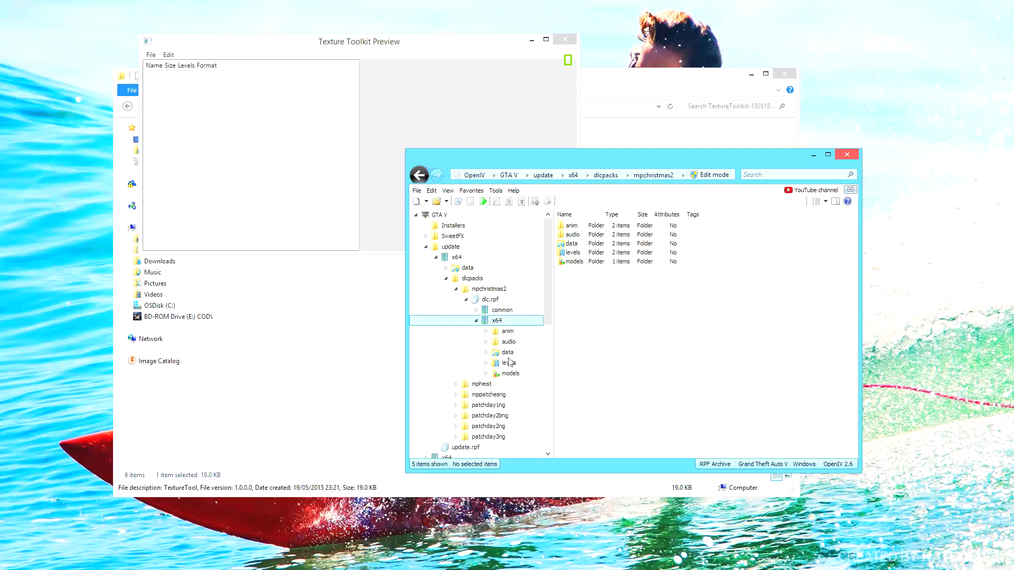
Expand levels > gta5 > vehicles in the mpchristmas2 archive and select jester2.ytd.
click(486, 363)
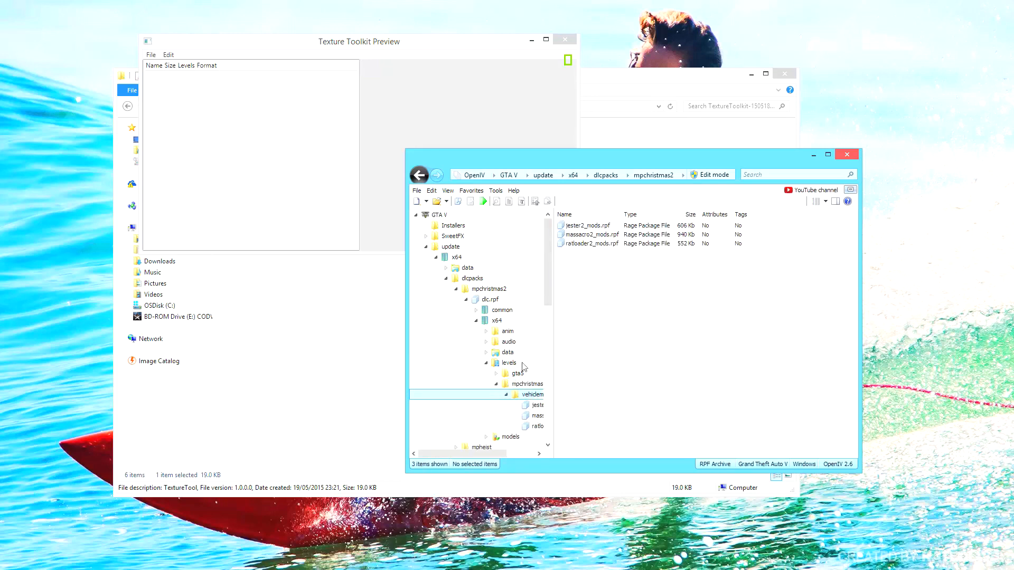
click(519, 373)
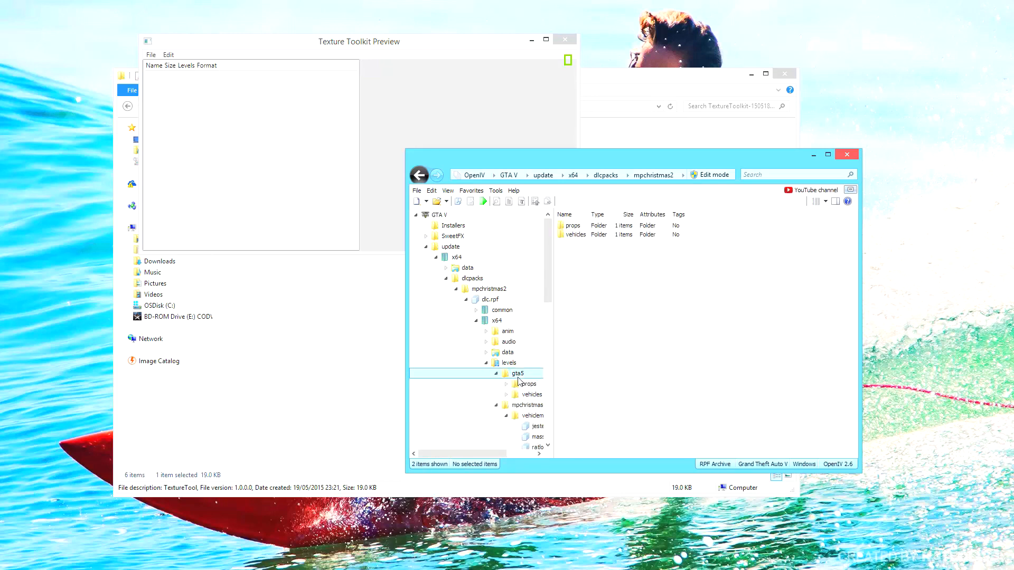
mouse_move(539, 401)
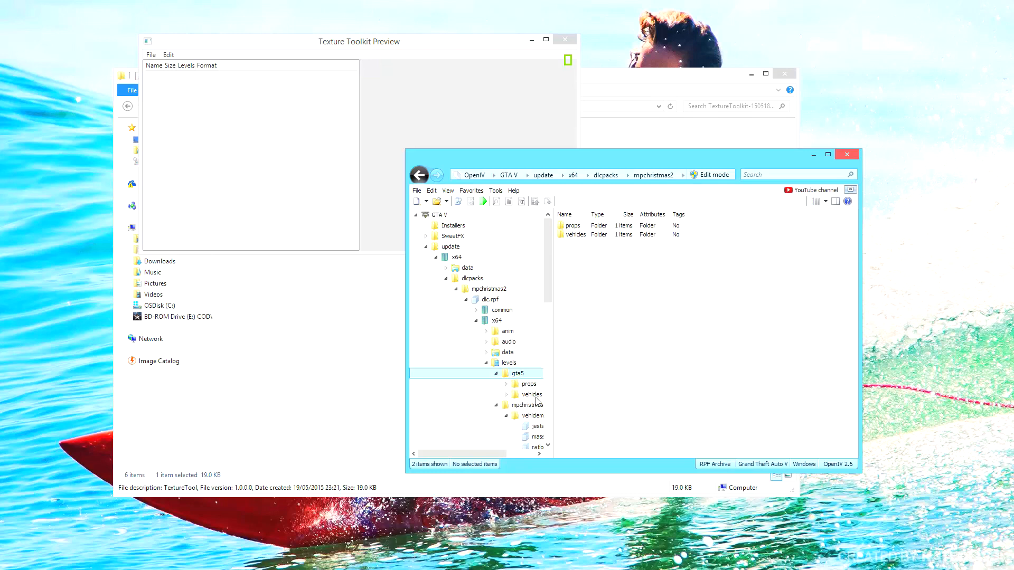
click(530, 394)
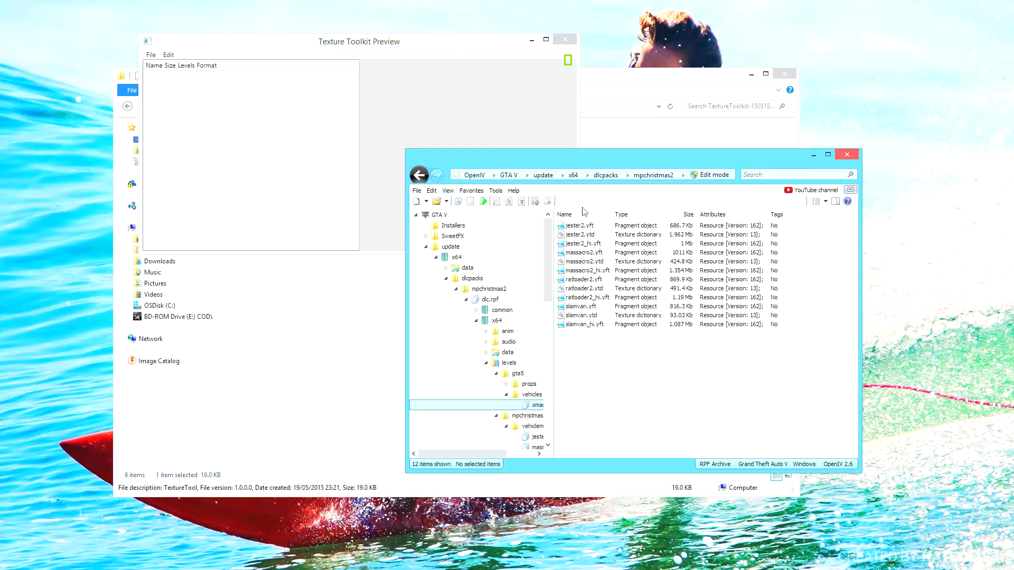
click(582, 234)
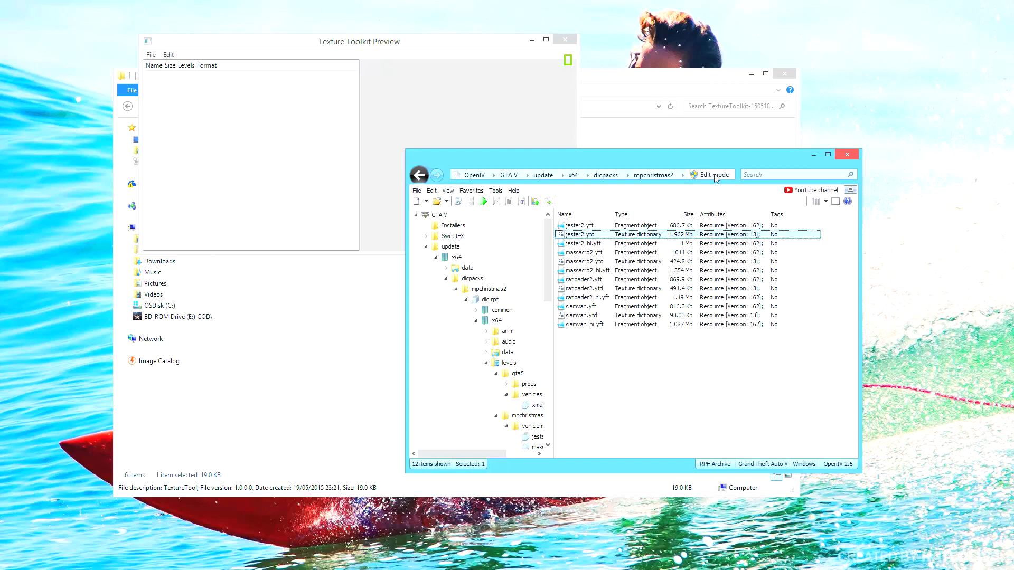
Turn on Edit mode, accept the warning, and bring up jester2.ytd's actions.
click(710, 175)
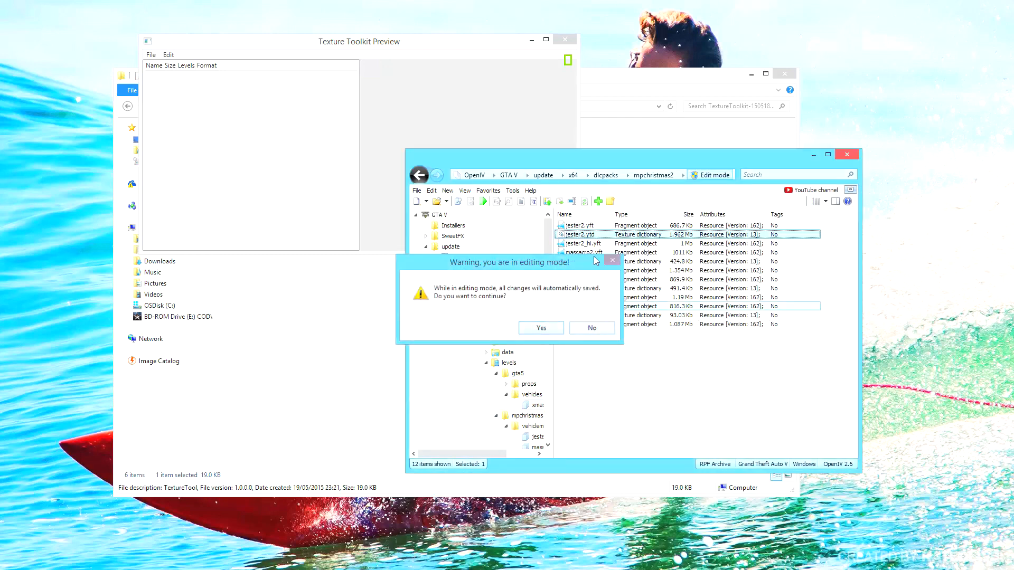
click(541, 328)
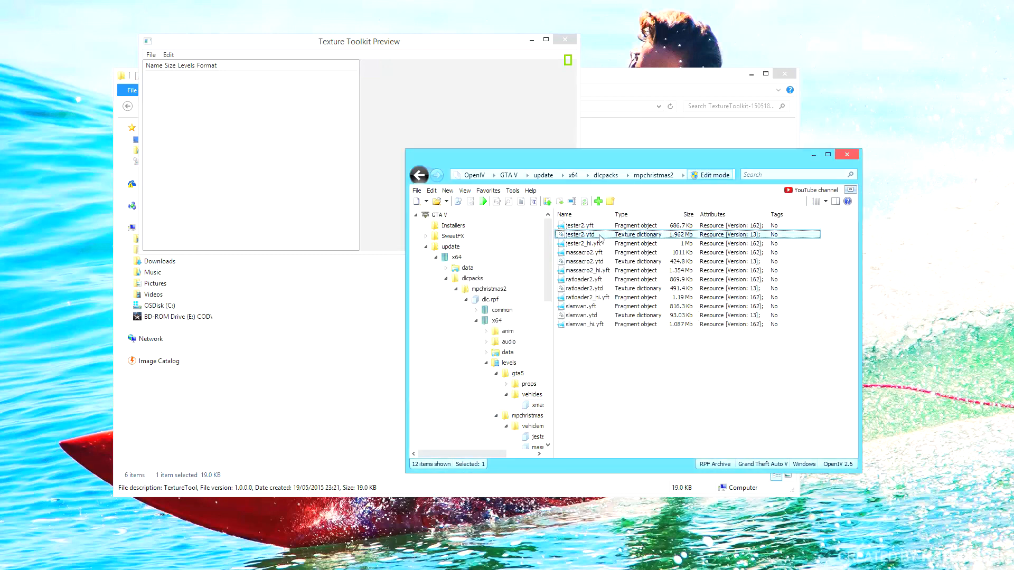
right_click(602, 234)
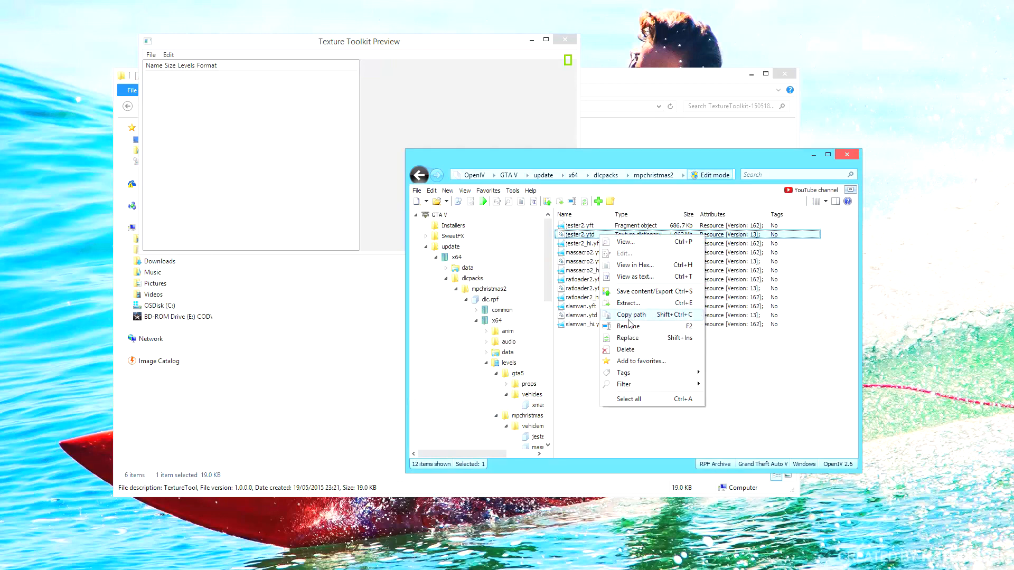
mouse_move(631, 303)
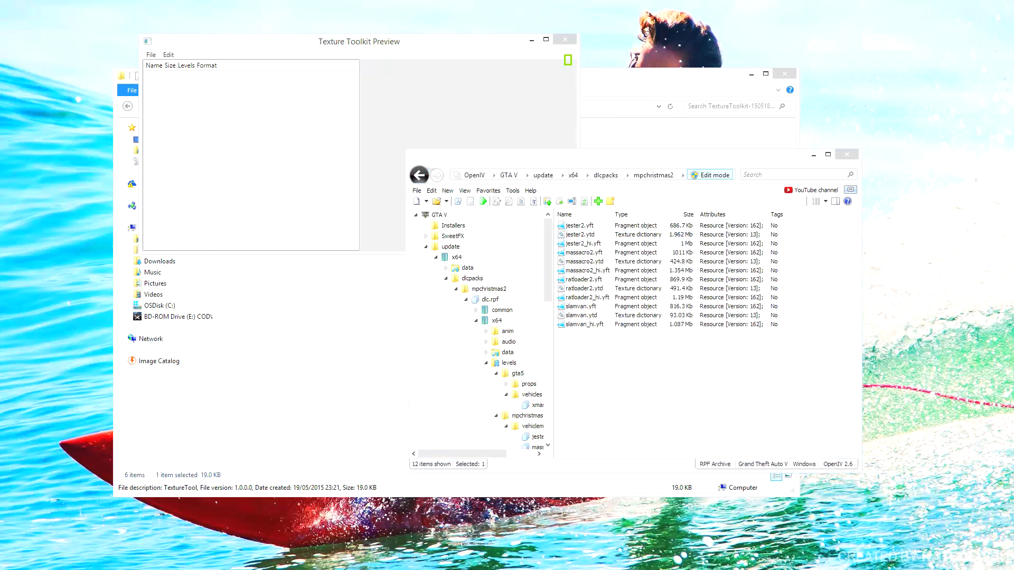
click(582, 253)
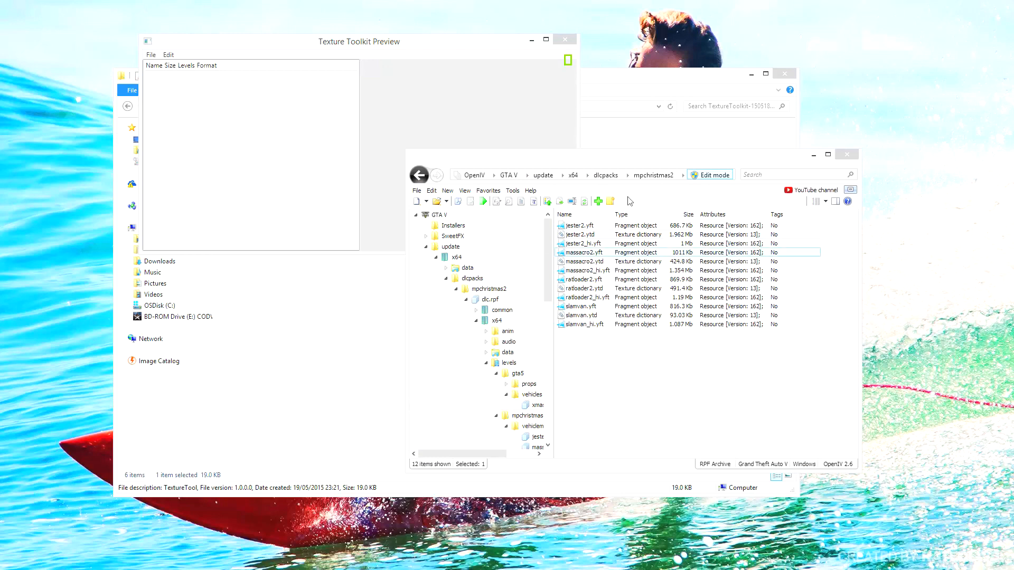
click(358, 41)
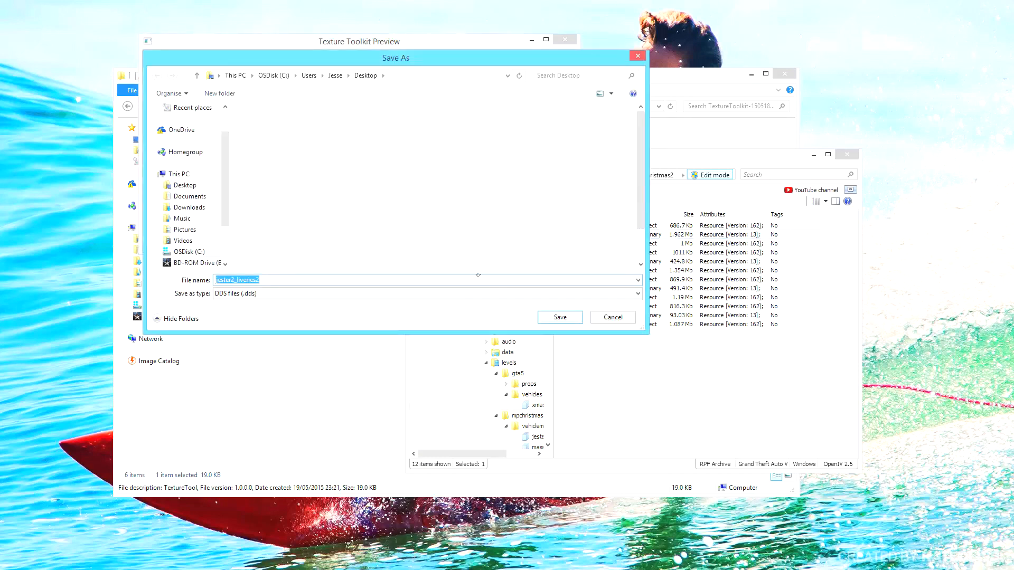
Save the exported jester2_liveries2 texture to the Desktop as a DDS file.
click(559, 317)
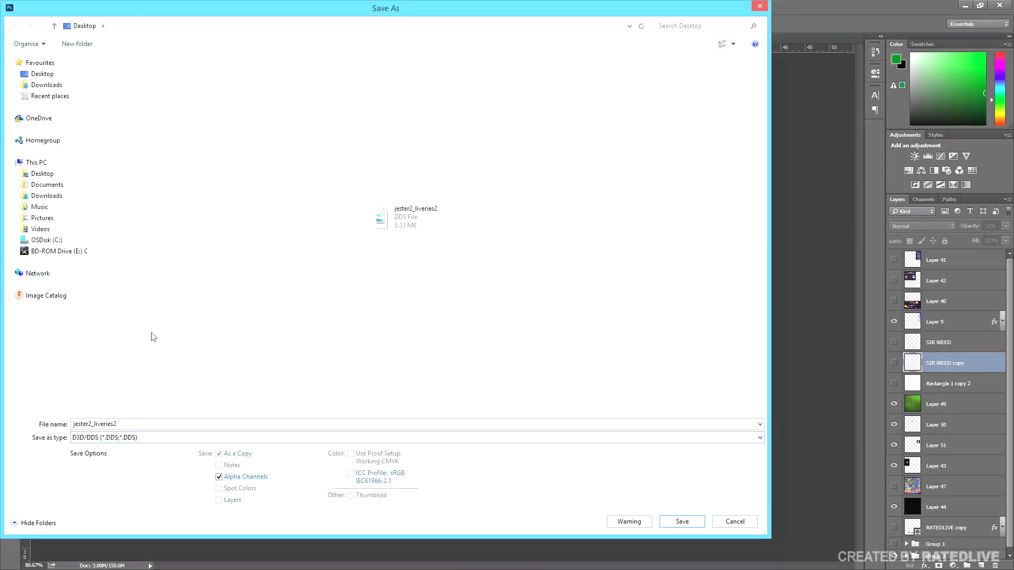
mouse_move(682, 521)
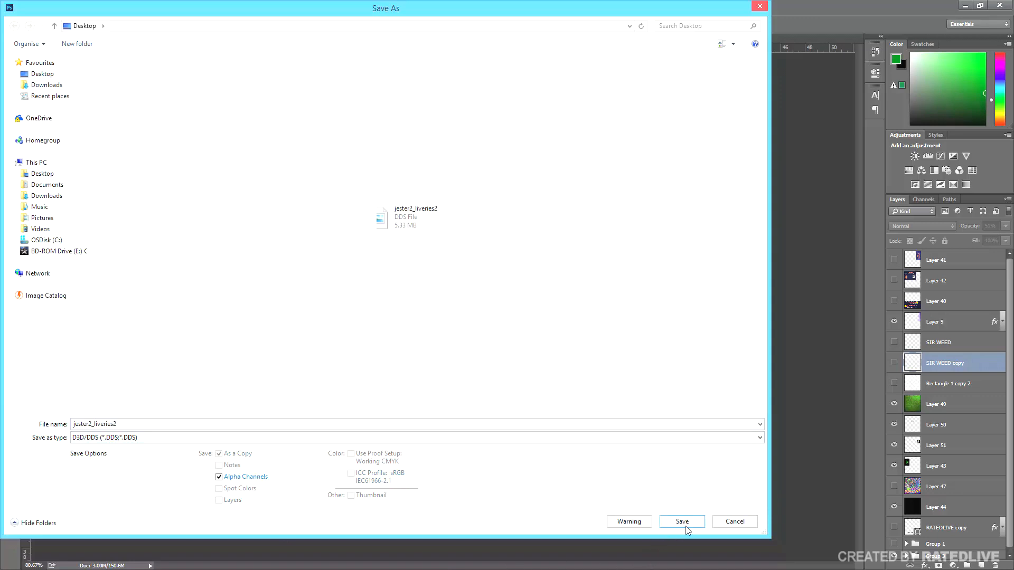
Save the design as jester2_liveries2 in D3D/DDS format, accepting the NVIDIA DDS settings.
click(681, 521)
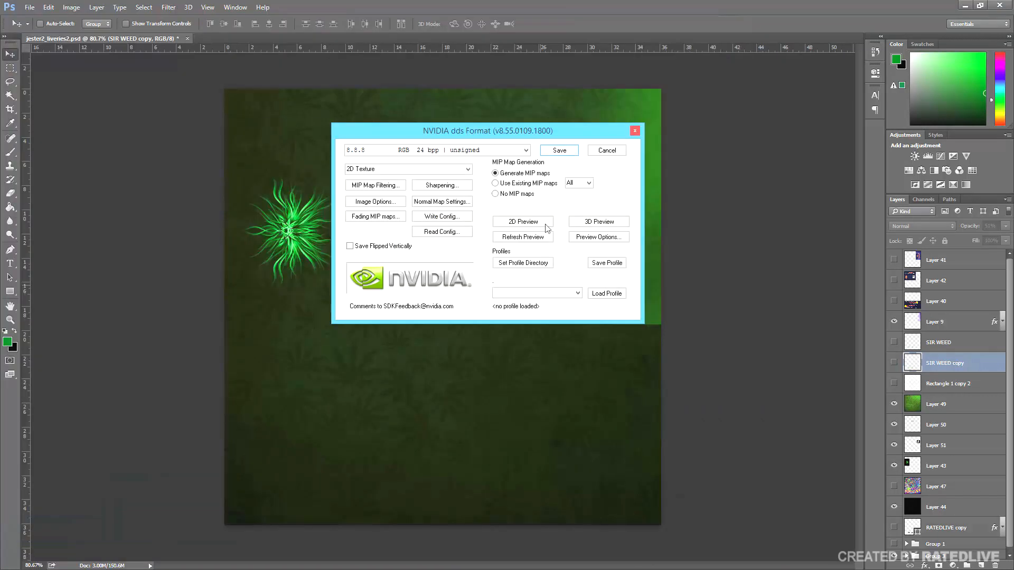
click(380, 149)
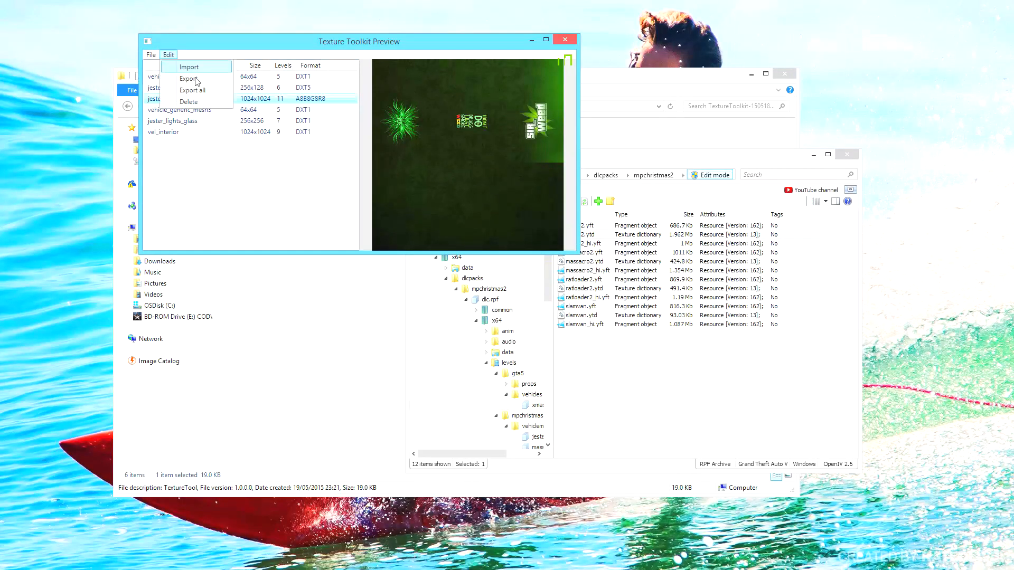
Import jester2_liveries2.dds into the dictionary and save it as jester2.ytd.
click(188, 67)
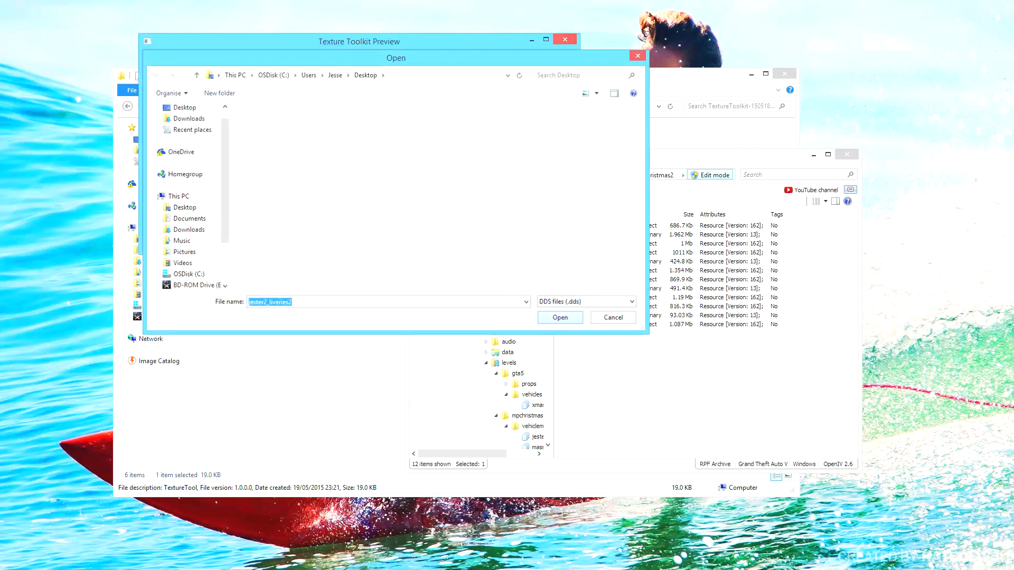
click(559, 318)
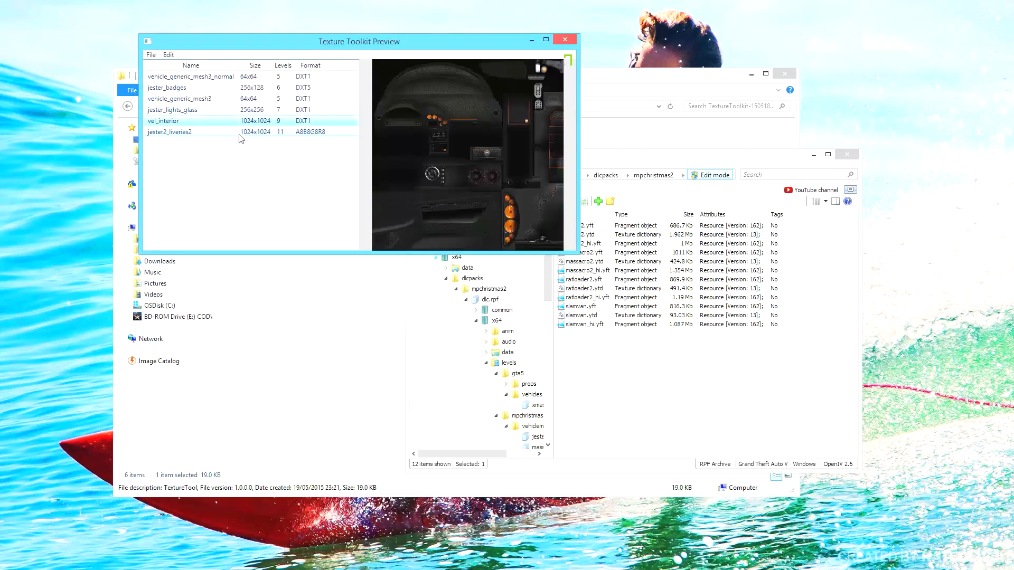
click(169, 132)
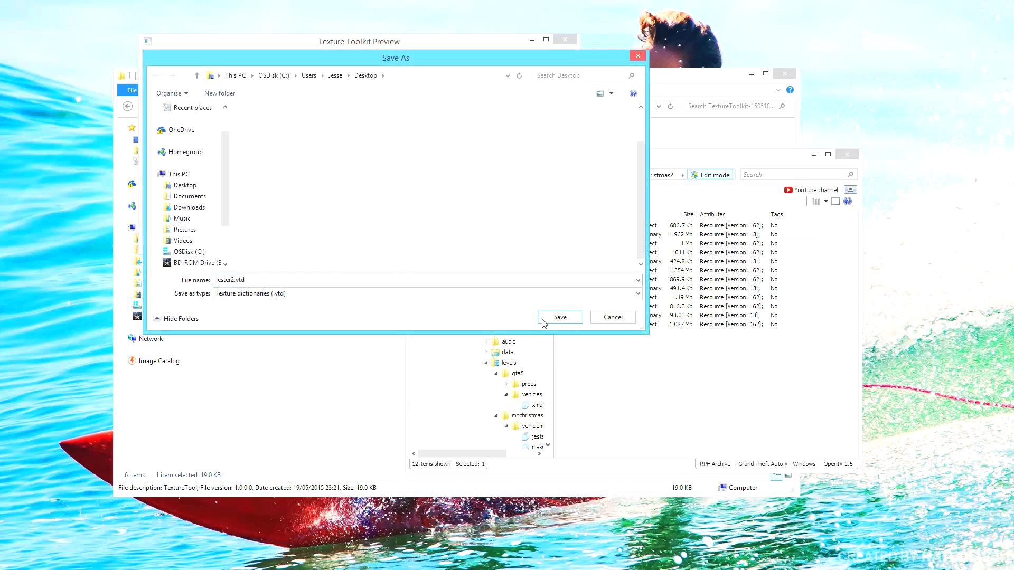
click(559, 318)
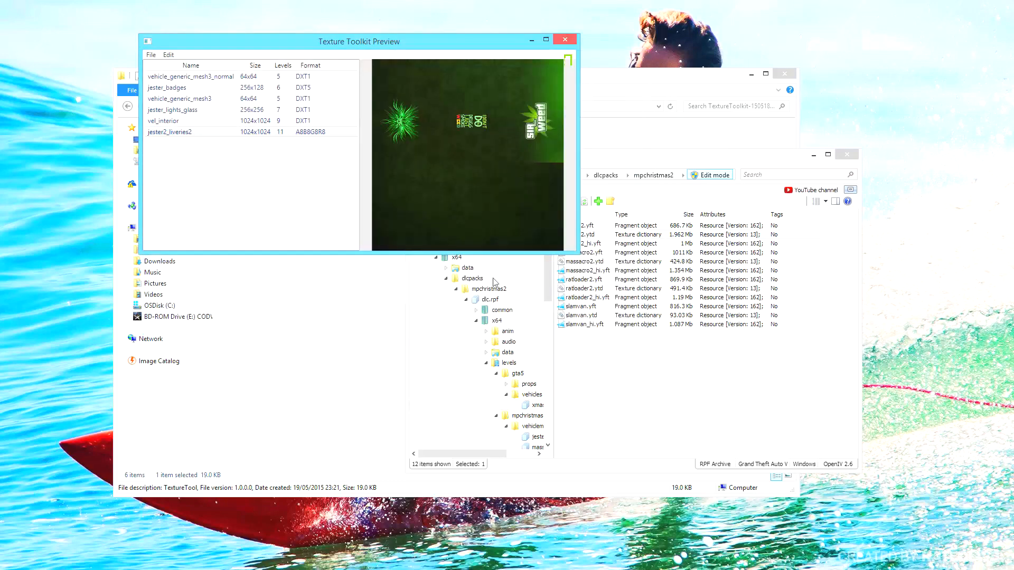